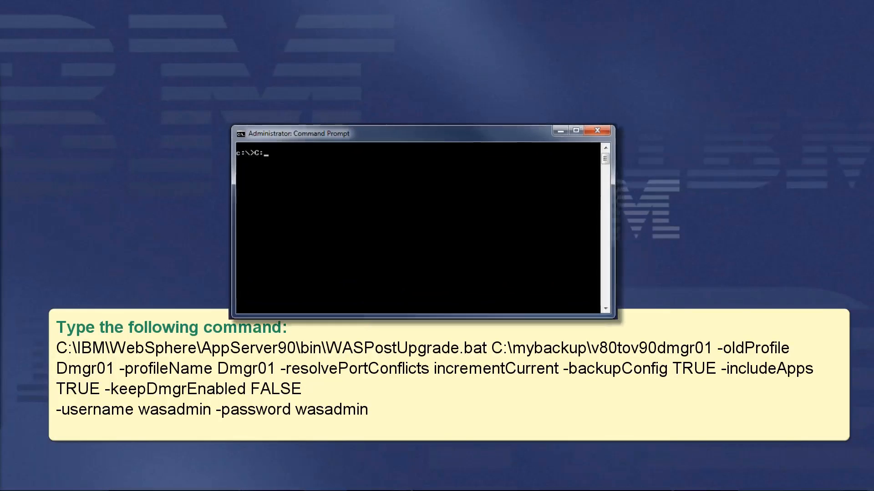
Run WASPostUpgrade.bat on backup C:\mybackup\v80tov90dmgr01 with -oldProfile Dmgr01, -profileName Dmgr01 and port-resolution options
type("C:\\IBM\\WebSphere\\AppServer90\\bin\\WASPostUpgrade.bat")
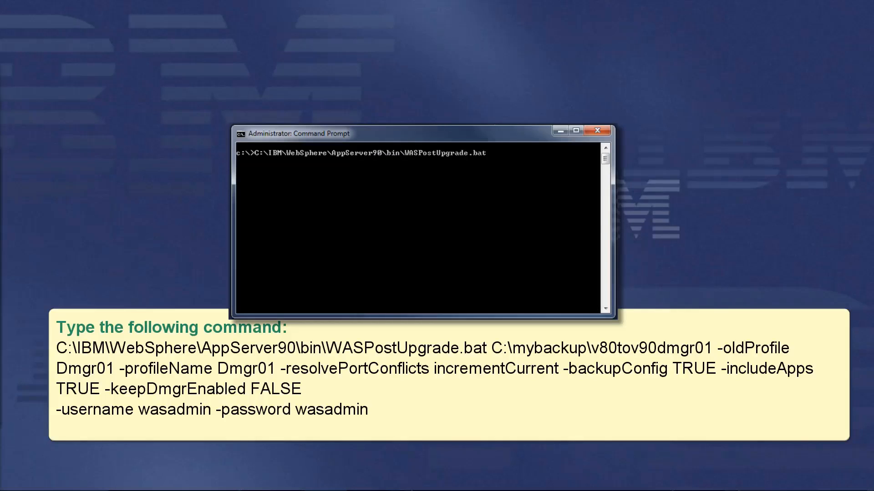
type("C:\\mybackup\\v80tov90dmgr01")
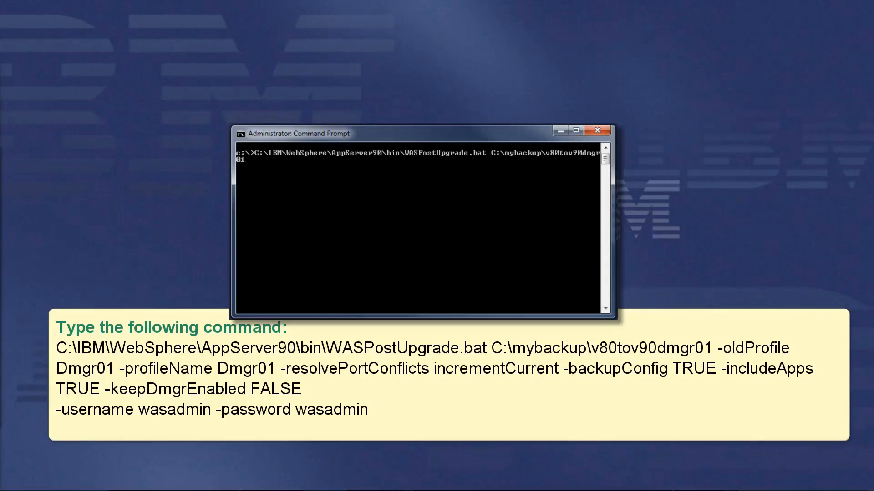
type("-oldProfile Dmgr01 -profile")
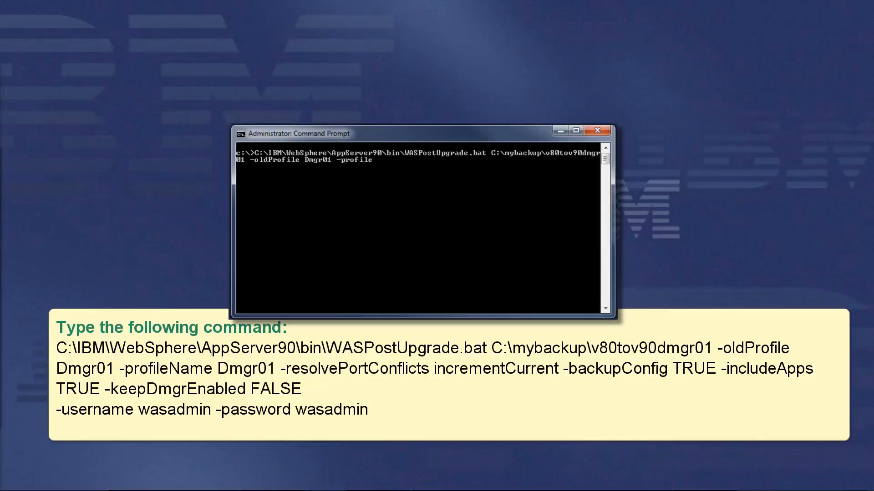
type("-profileName Dmgr01 -resolvePortConf")
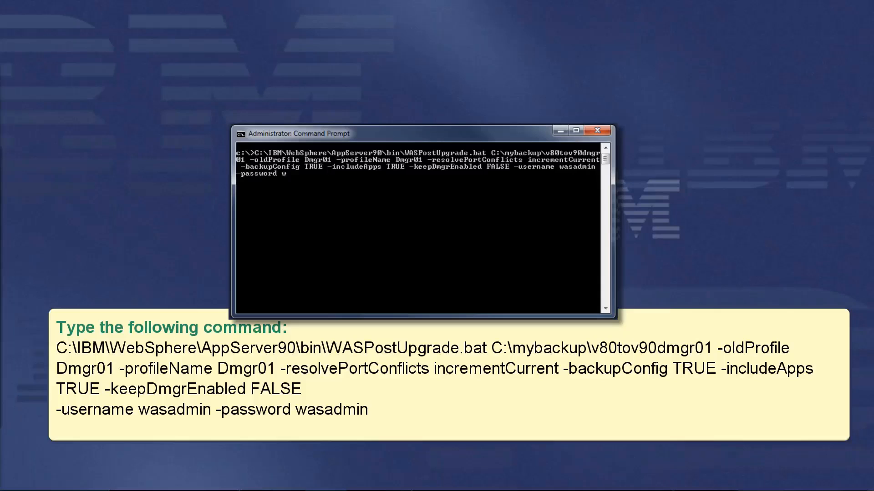
key("Return")
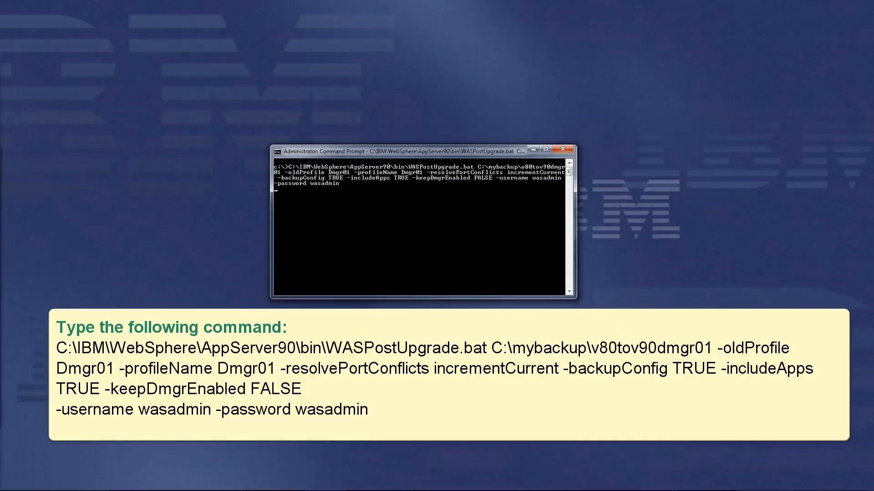